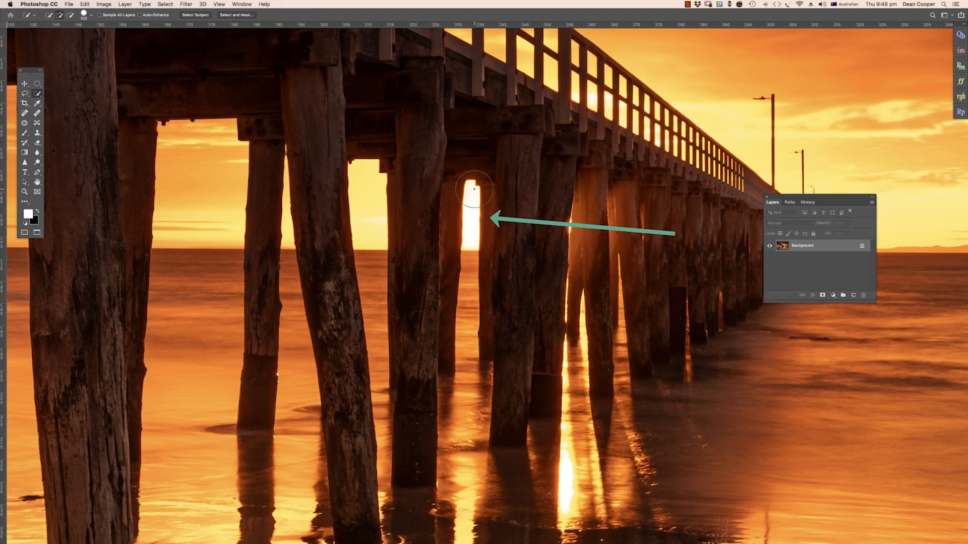
mouse_move(470, 204)
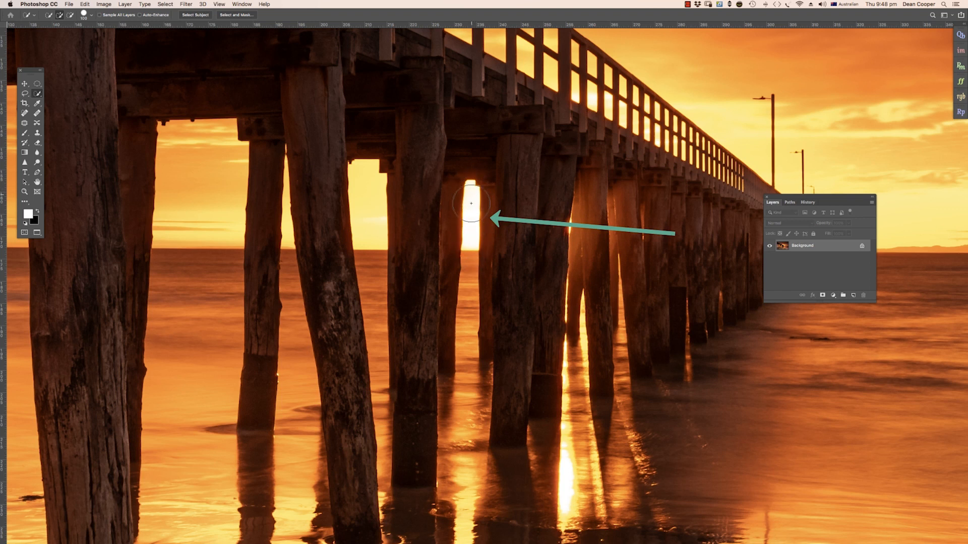
mouse_move(590, 145)
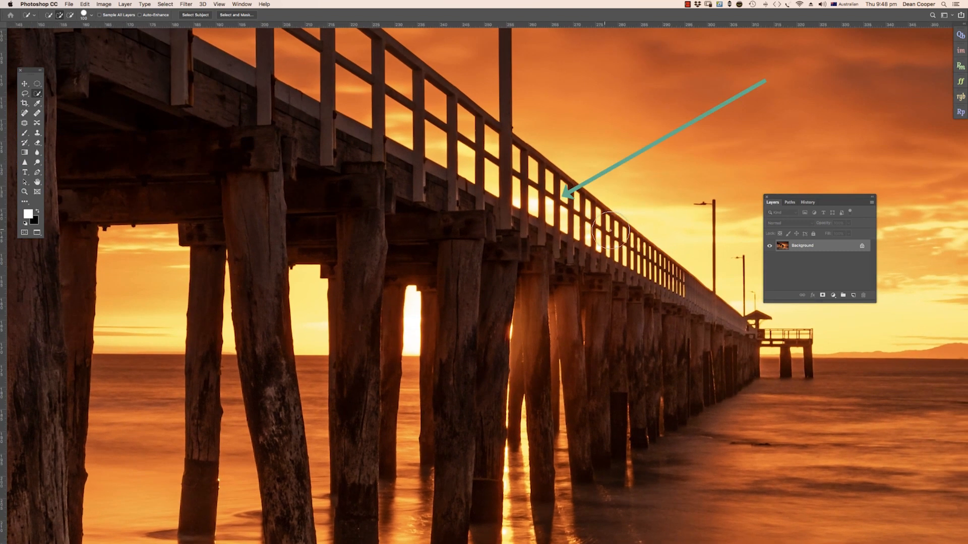
mouse_move(608, 247)
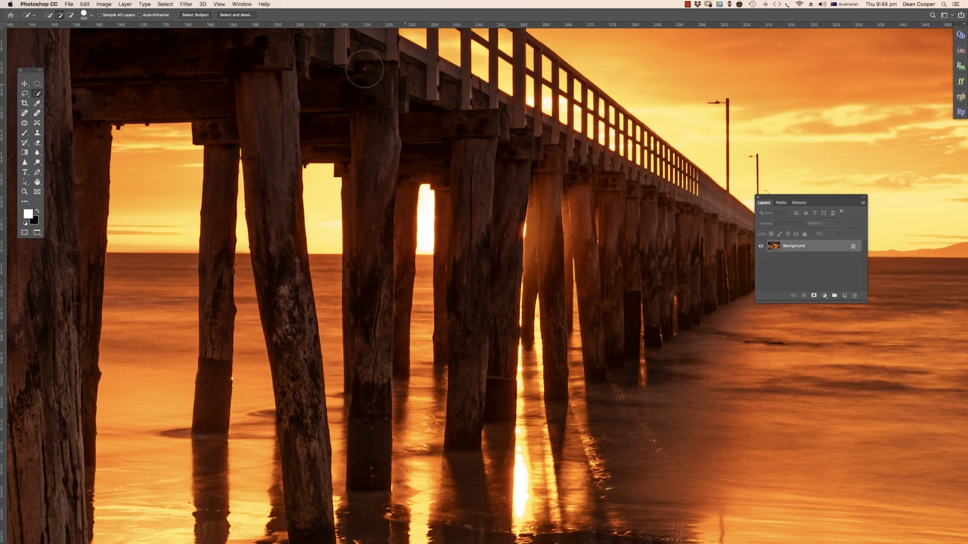
Step: Show the Layers panel via the Window menu and create Layer 1 above Background
left_click(476, 8)
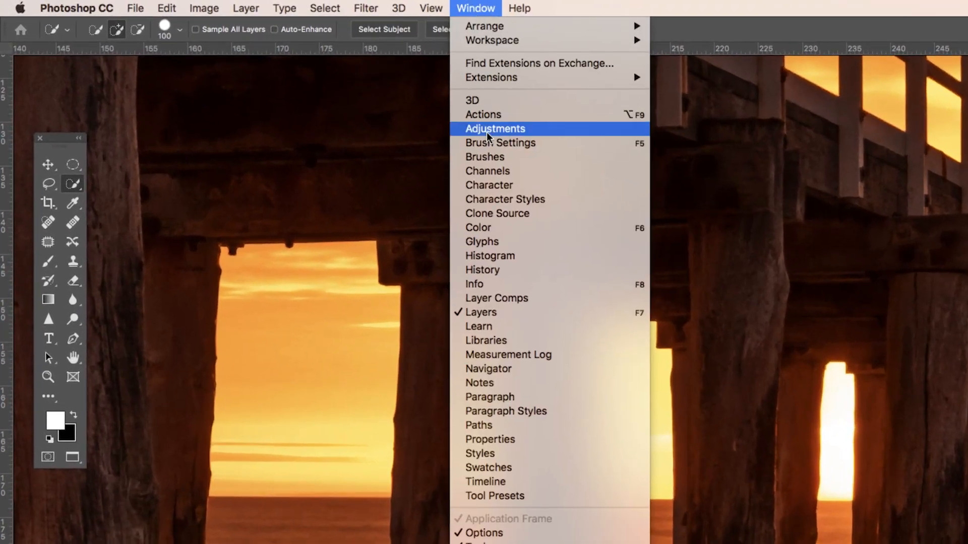
mouse_move(485, 311)
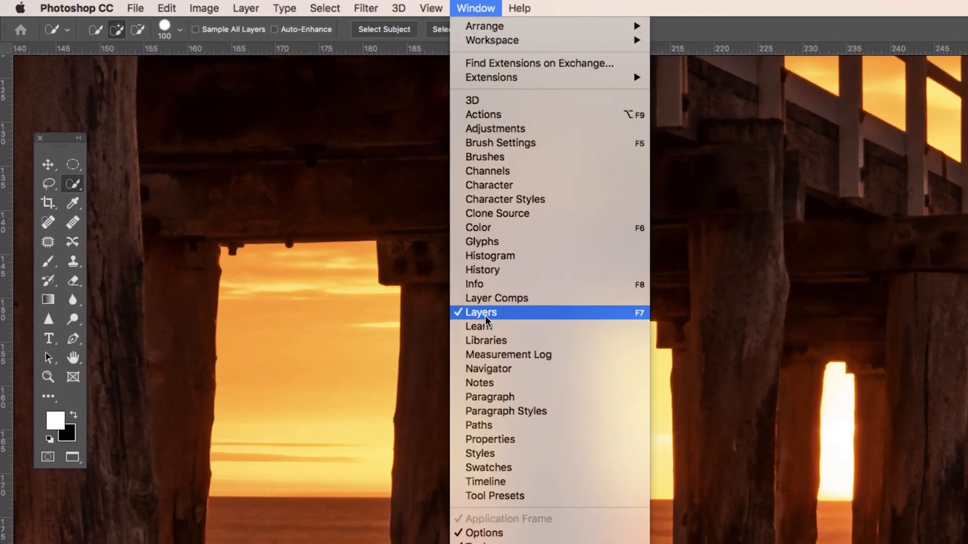
left_click(481, 312)
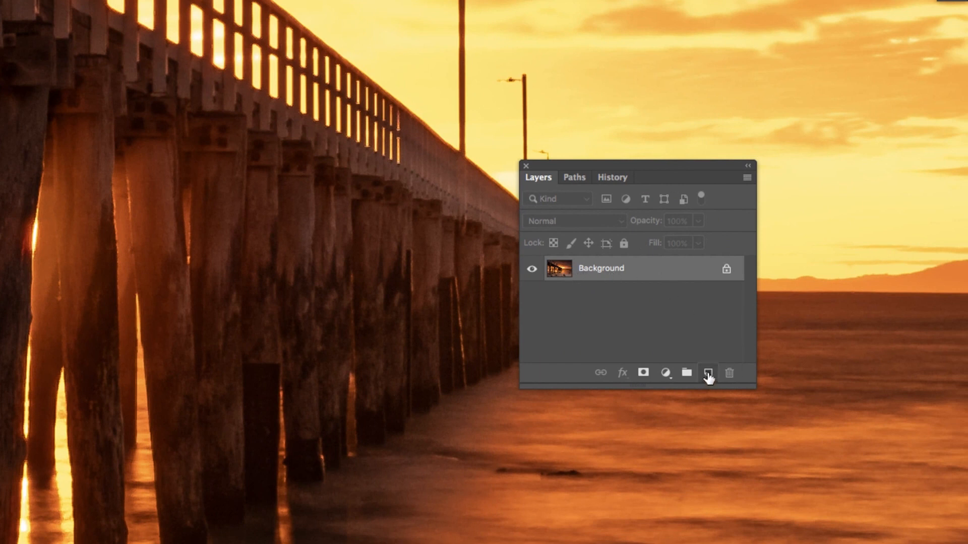
left_click(708, 373)
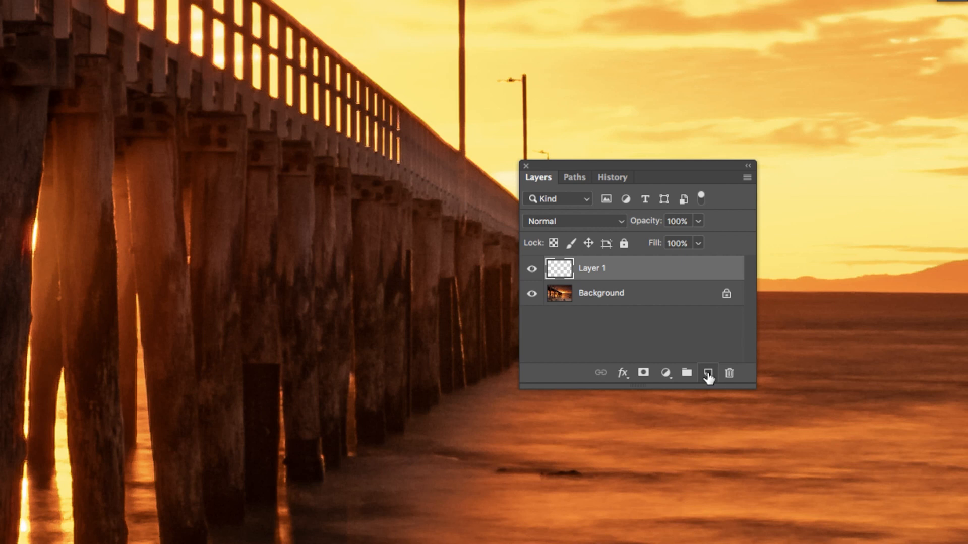
mouse_move(708, 373)
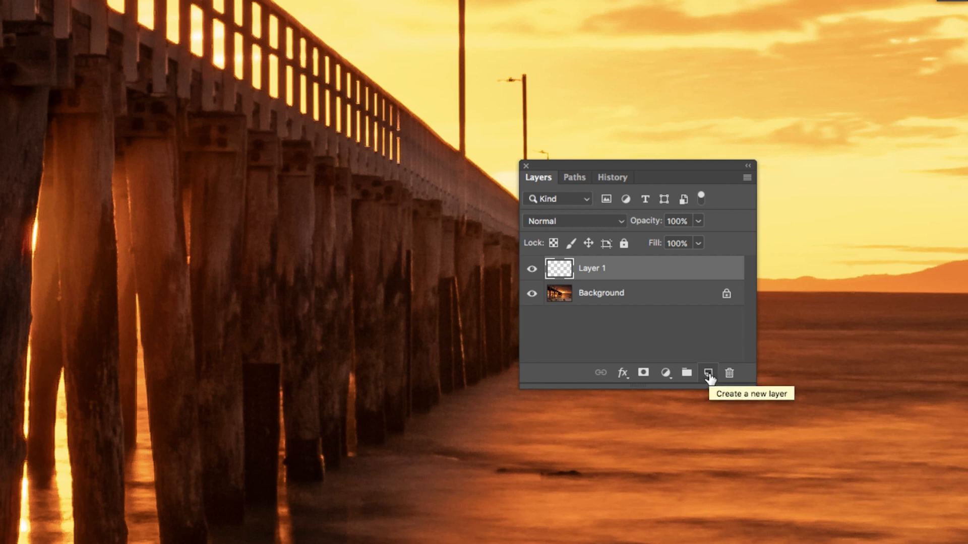
mouse_move(672, 278)
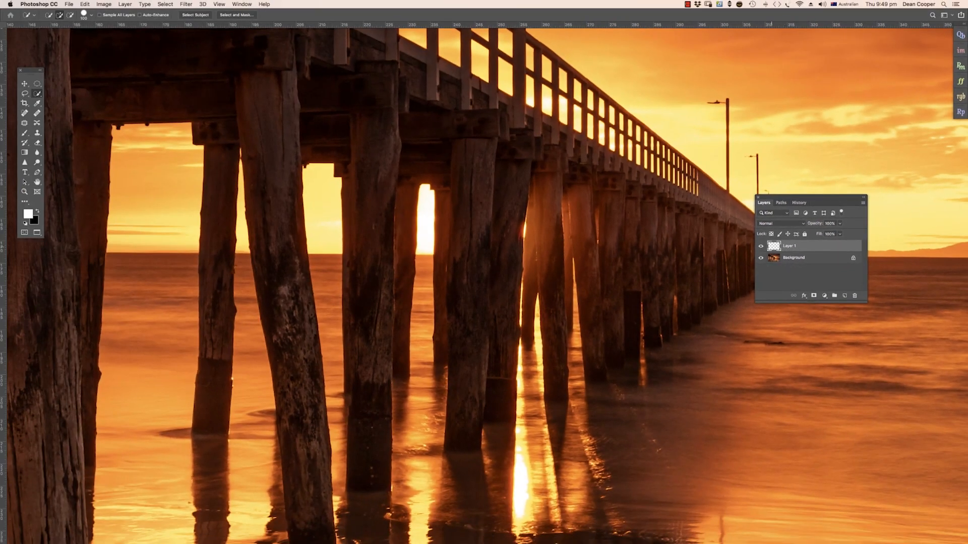
mouse_move(82, 142)
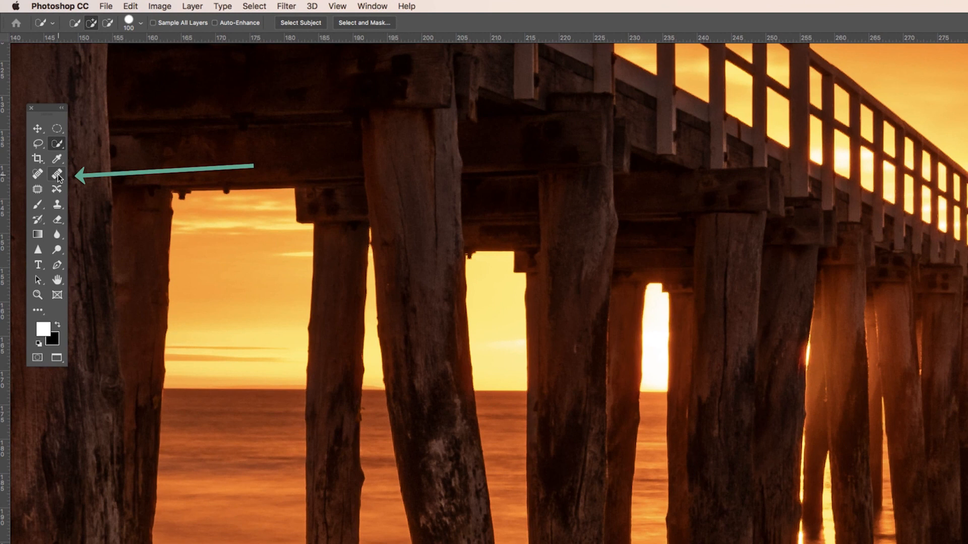
mouse_move(56, 174)
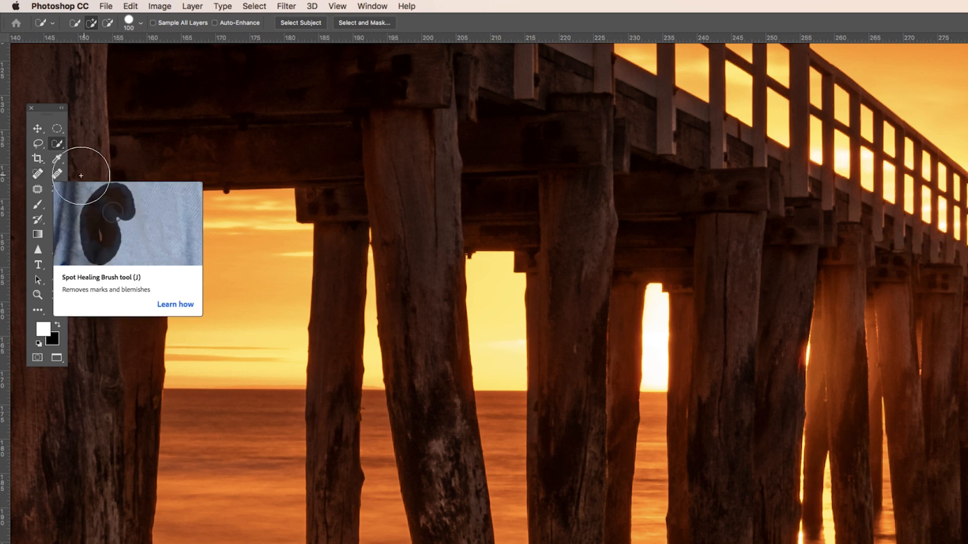
Step: Select the Healing Brush with Darken blend mode and Sample set to Current & Below
left_click(56, 159)
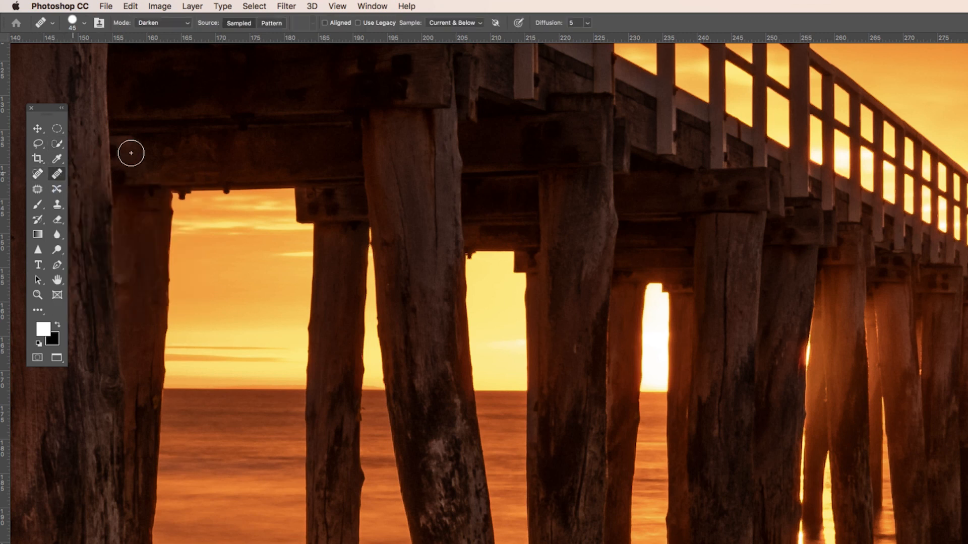
left_click(187, 23)
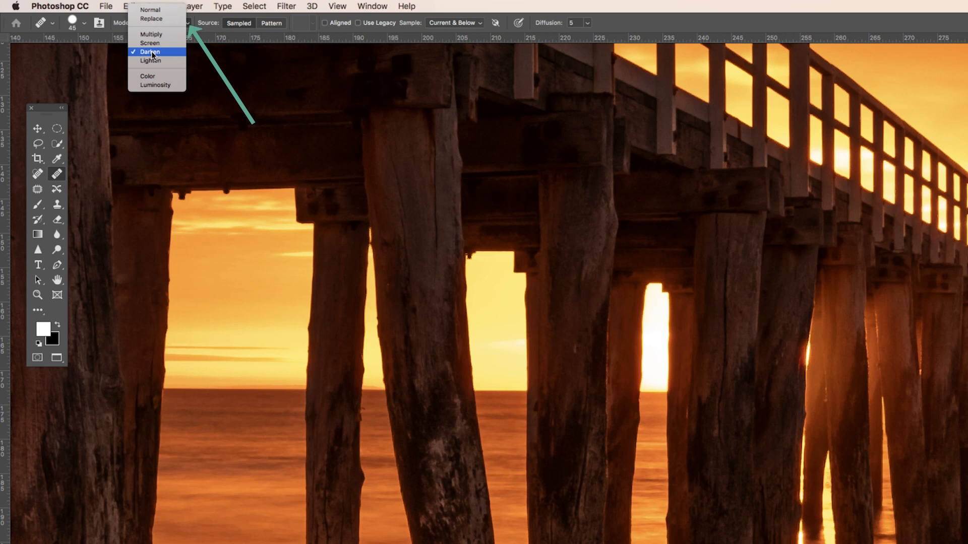
left_click(150, 51)
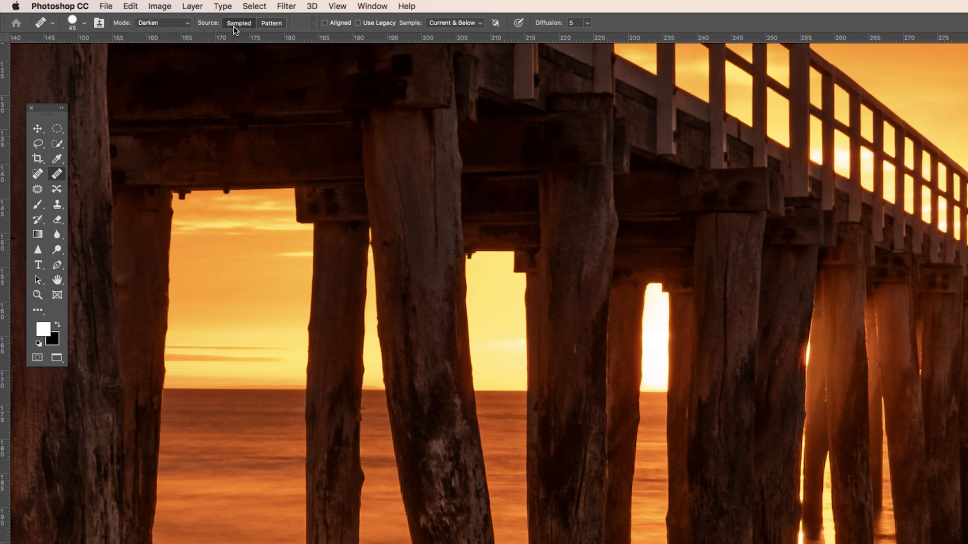
mouse_move(240, 23)
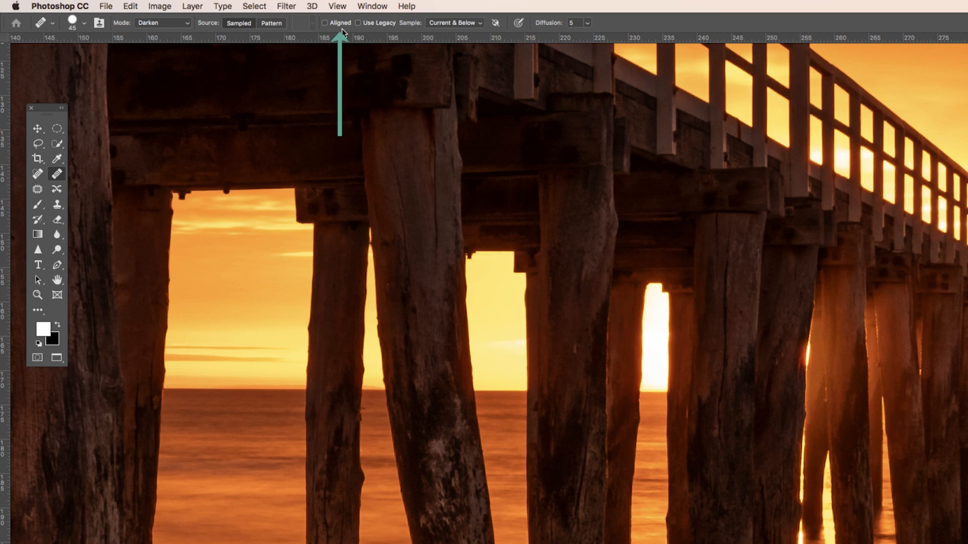
mouse_move(342, 30)
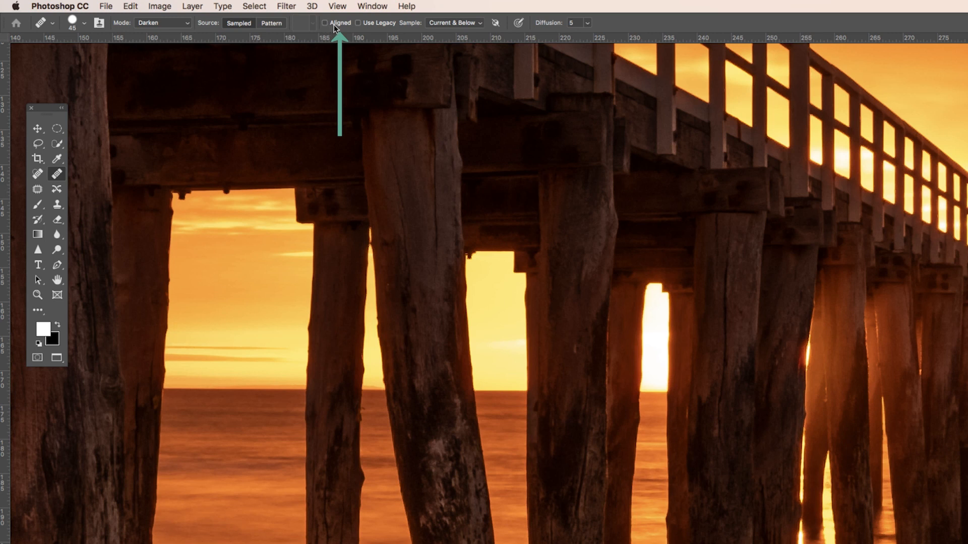
mouse_move(510, 333)
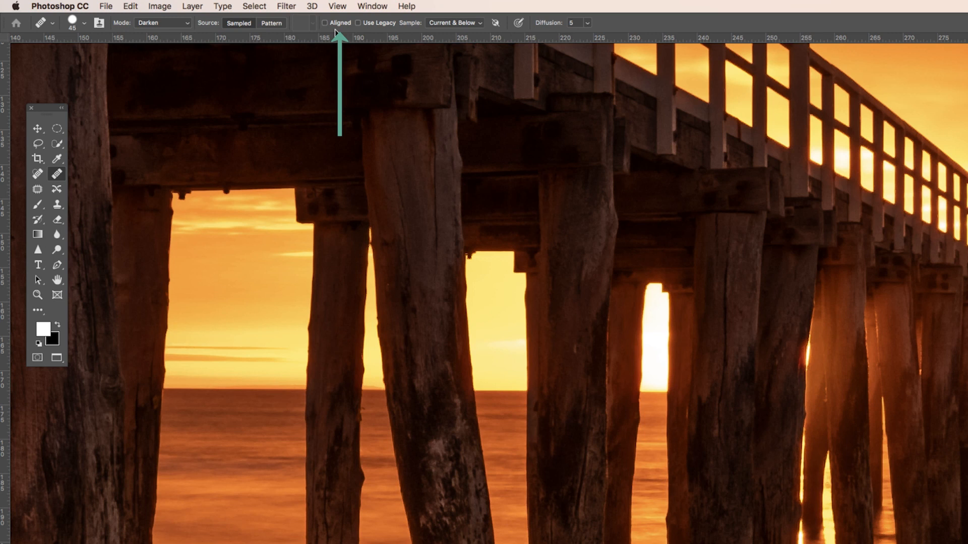
mouse_move(270, 266)
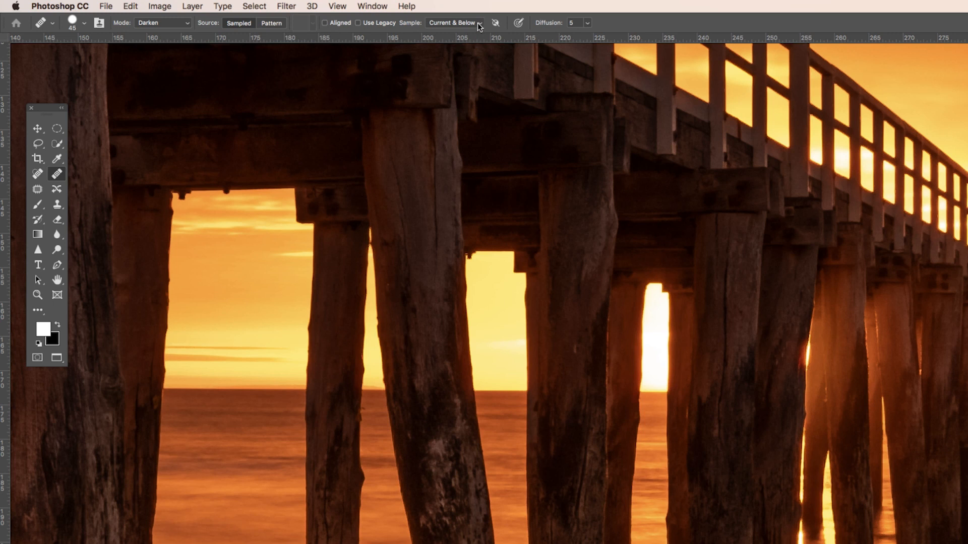
left_click(455, 23)
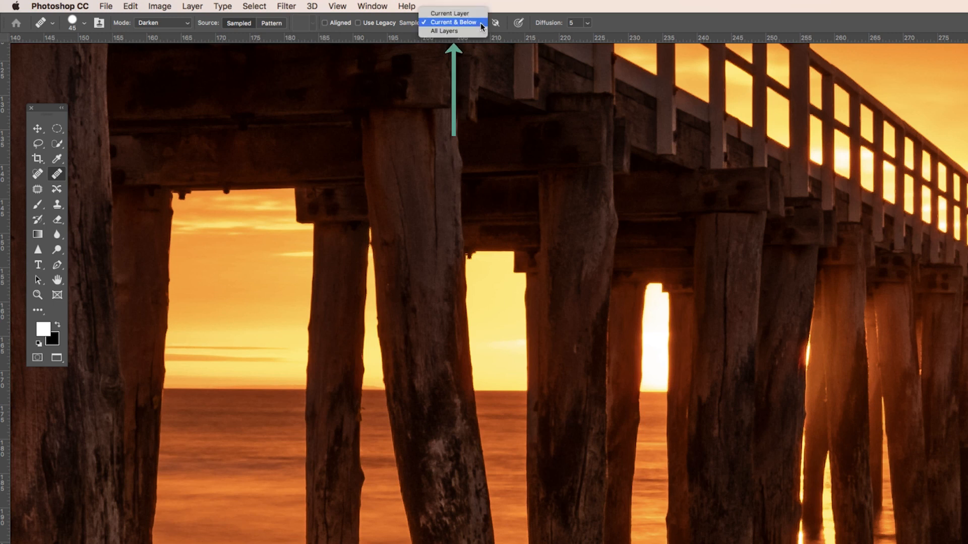
mouse_move(450, 13)
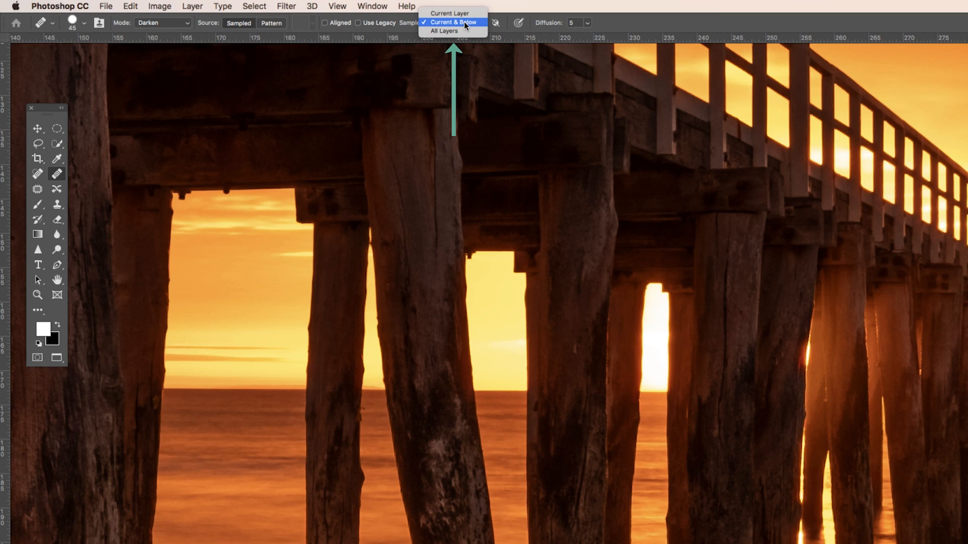
mouse_move(444, 31)
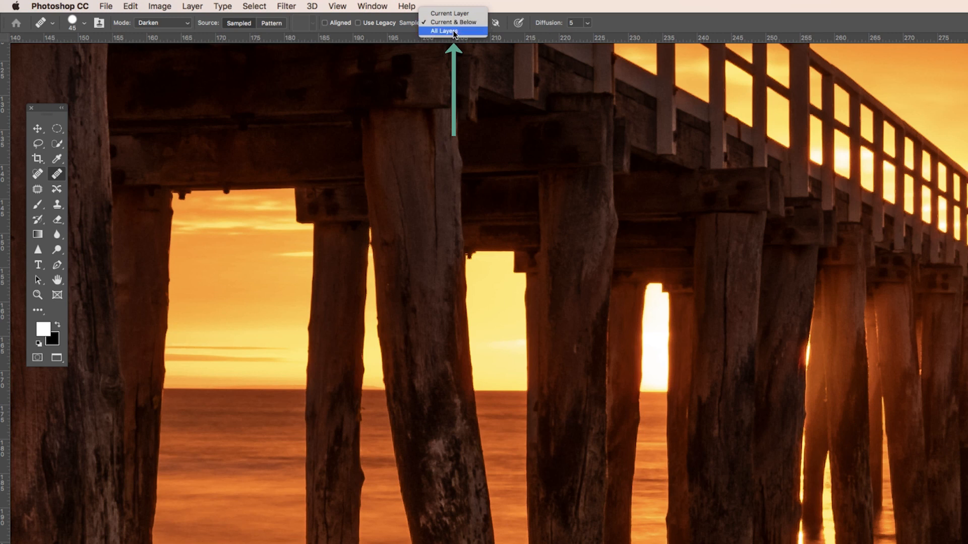
mouse_move(451, 22)
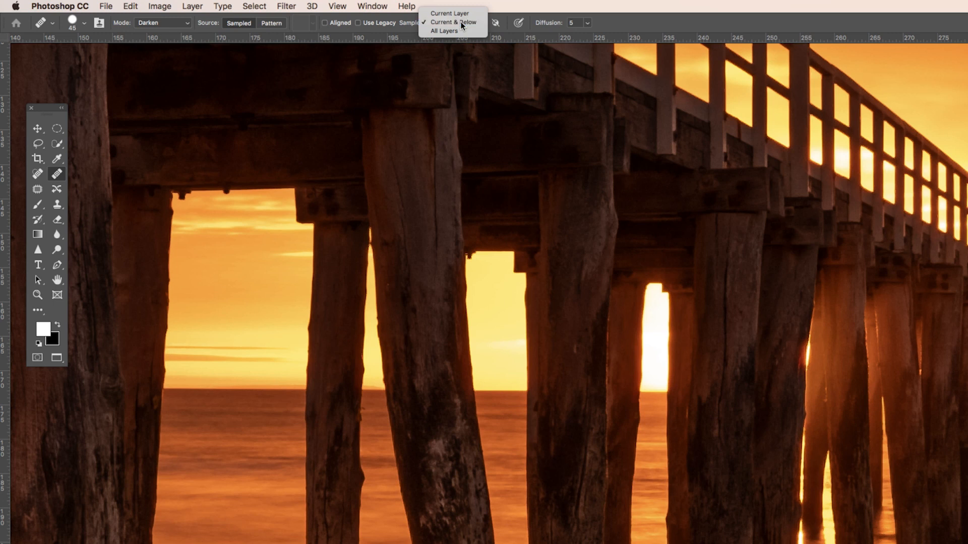
left_click(450, 22)
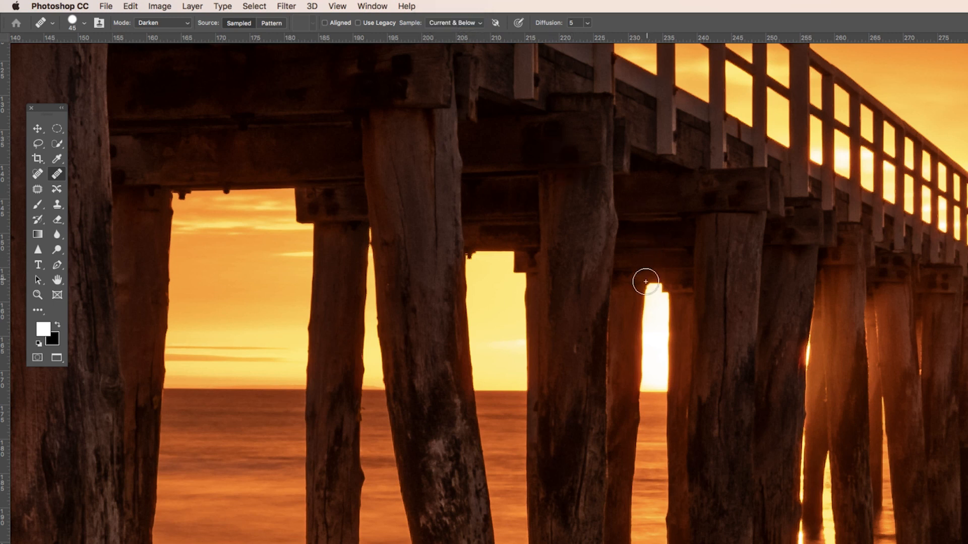
mouse_move(656, 319)
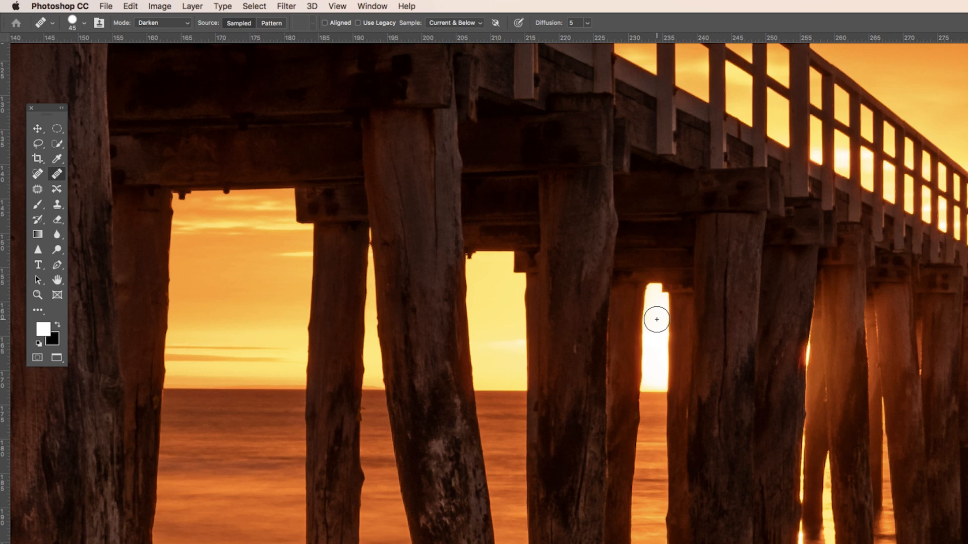
Step: Enlarge the Healing Brush size with the ] key before sampling near the sky gap
key("]")
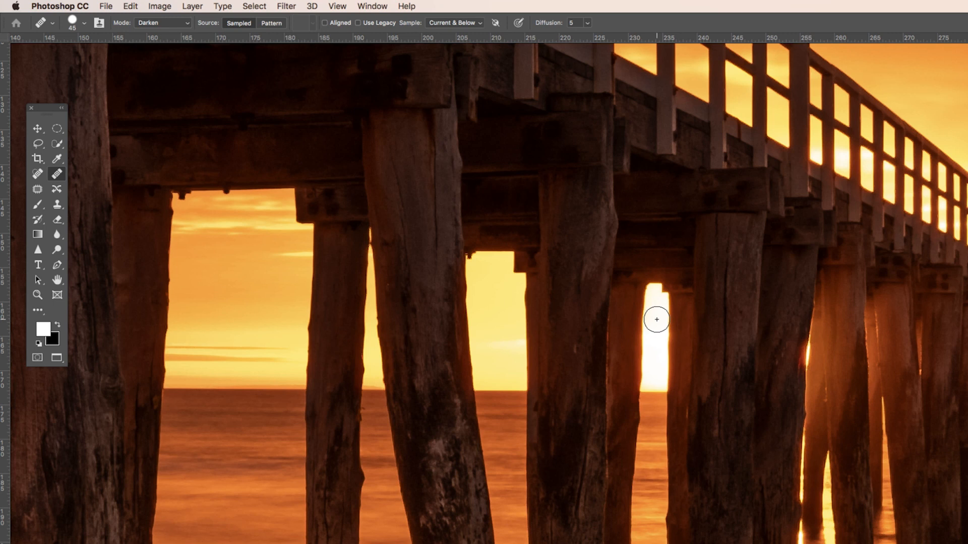
mouse_move(494, 286)
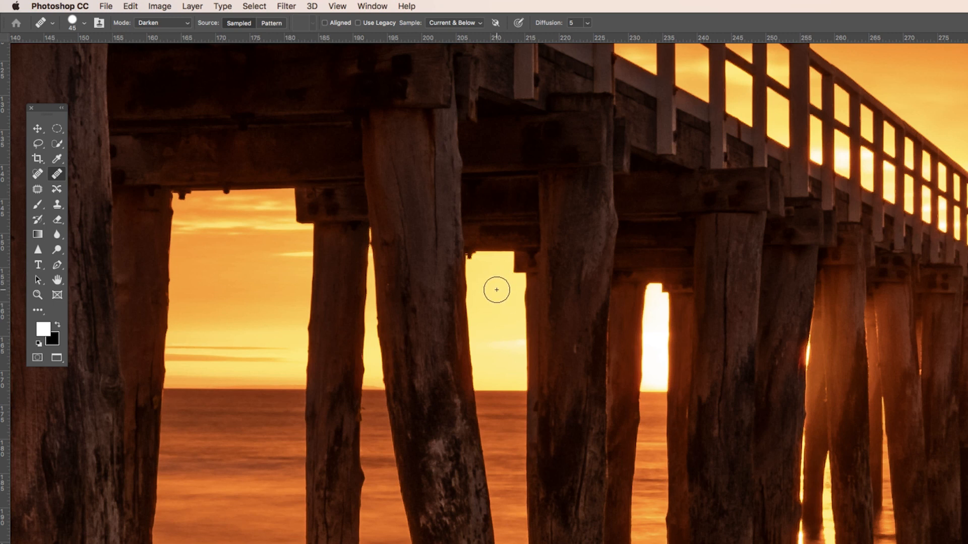
mouse_move(650, 310)
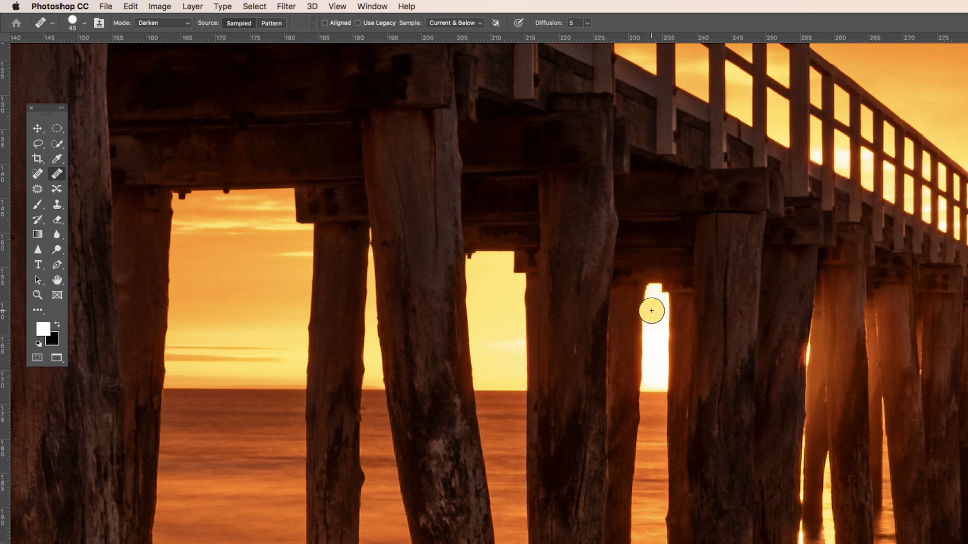
mouse_move(658, 293)
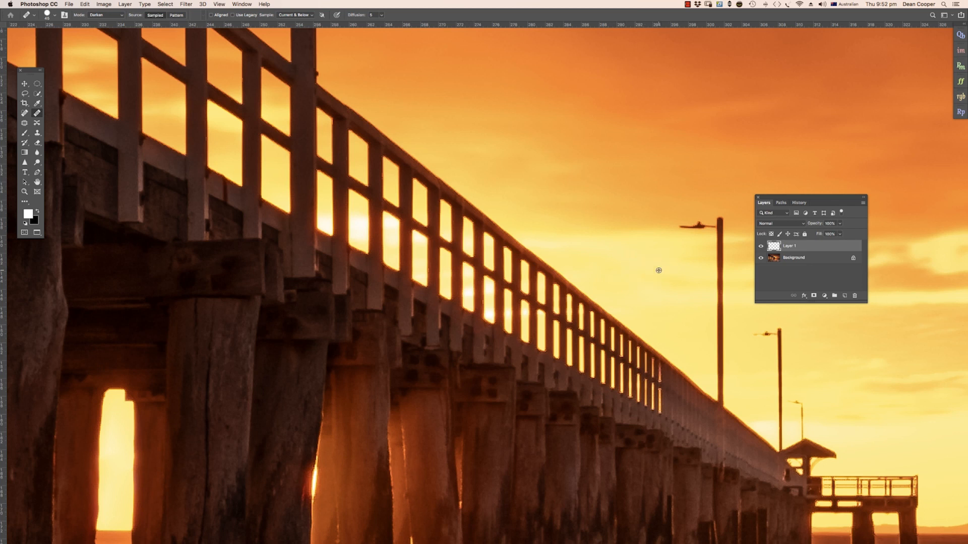
mouse_move(597, 282)
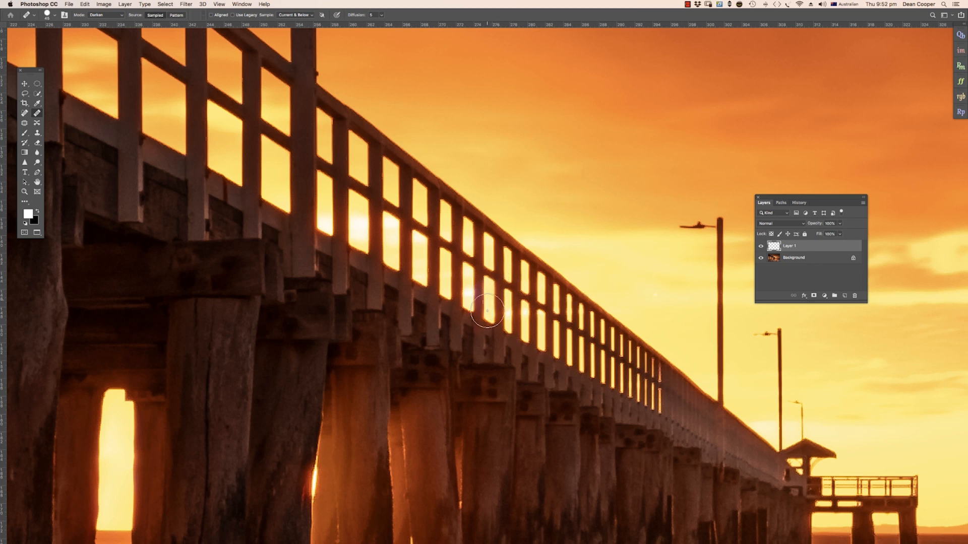
mouse_move(518, 321)
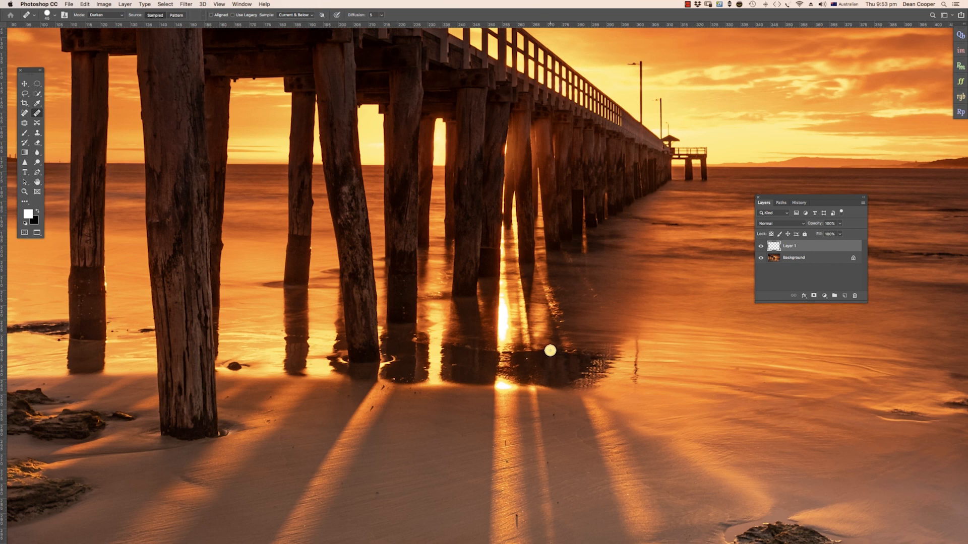
mouse_move(259, 117)
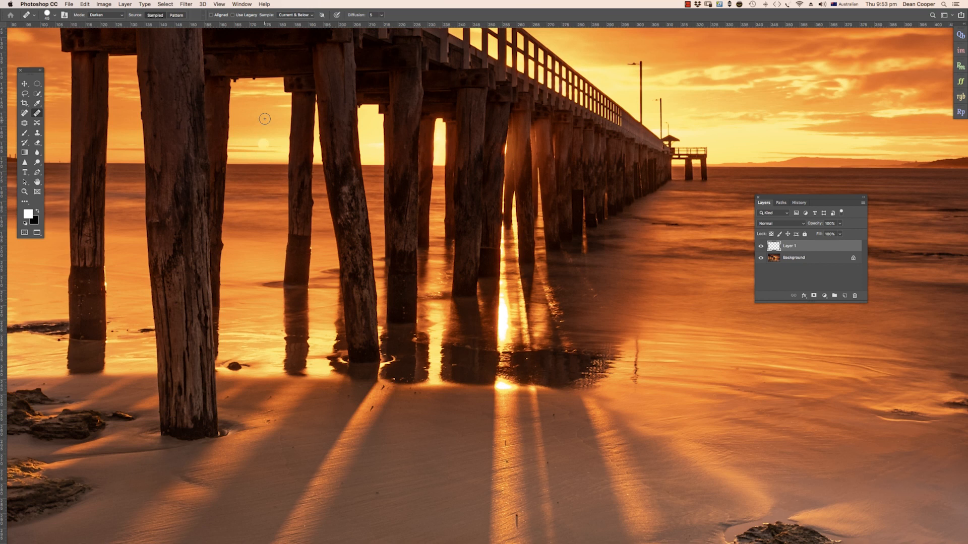
mouse_move(504, 319)
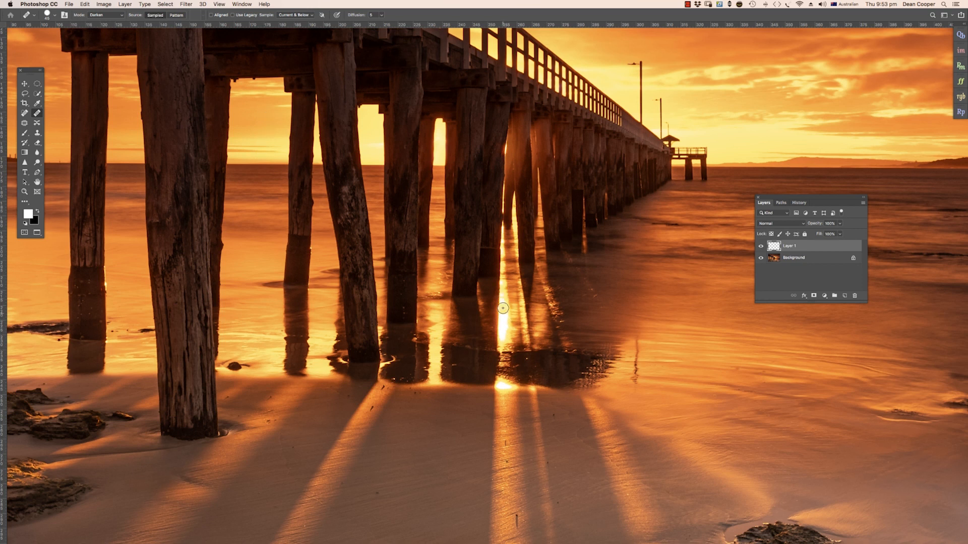
mouse_move(316, 152)
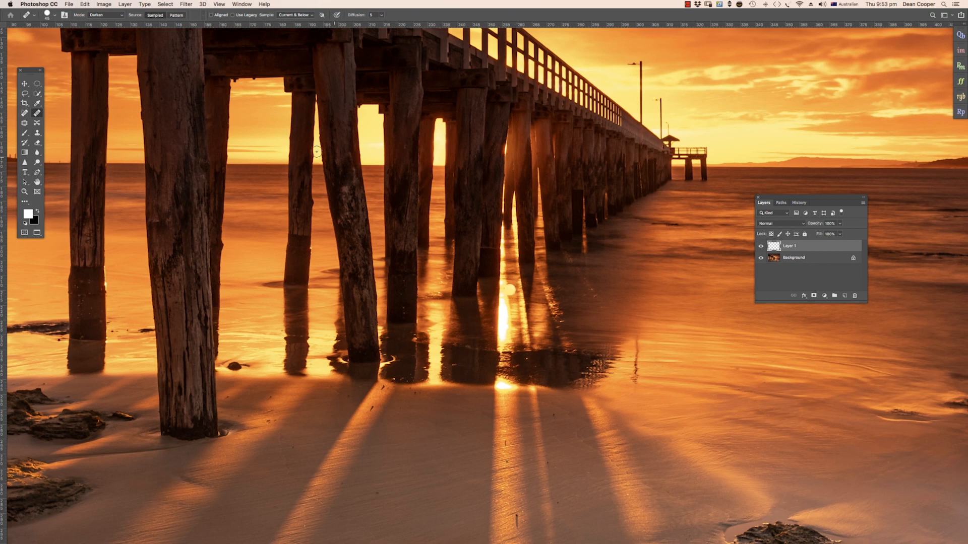
mouse_move(264, 113)
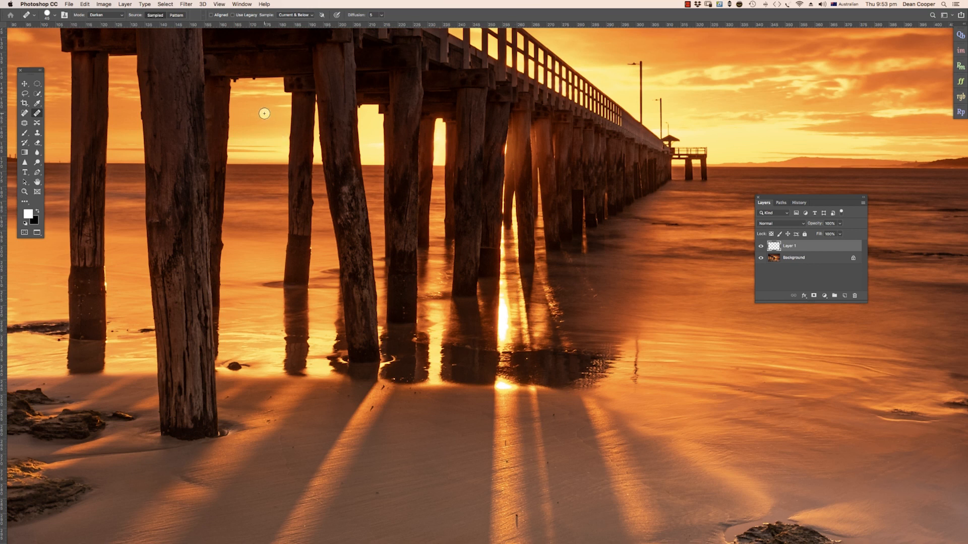
mouse_move(264, 108)
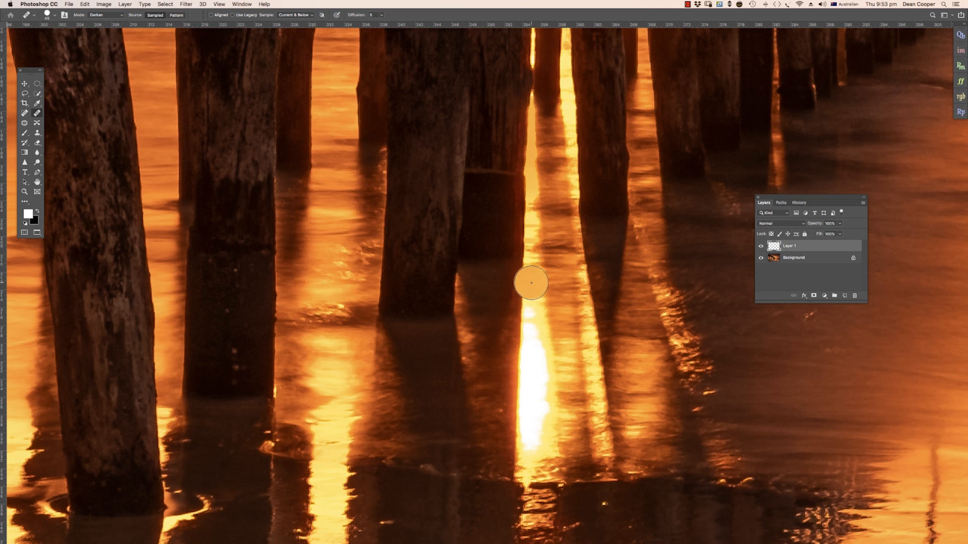
mouse_move(534, 343)
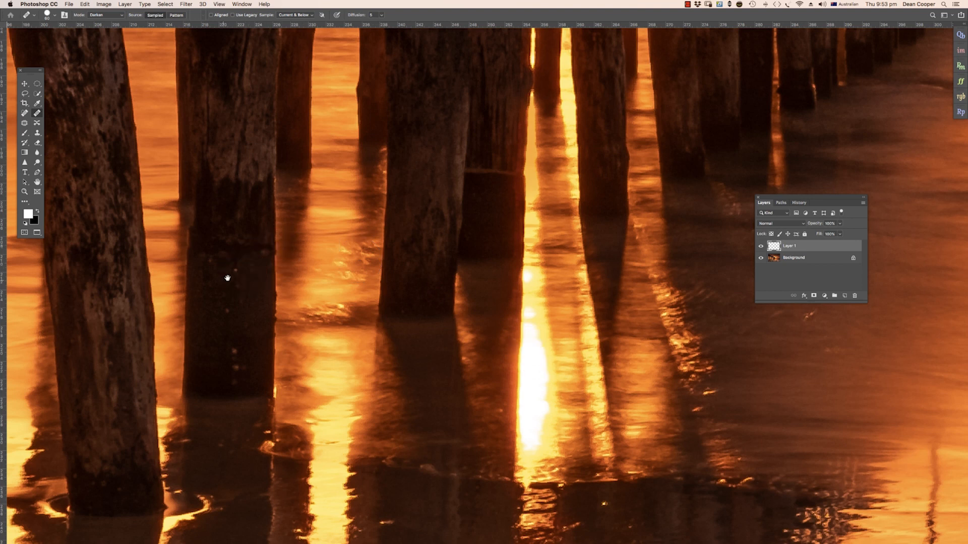
Step: Pan to the water reflections and heal over the bright sunlit streak
left_click_drag(227, 278, 438, 244)
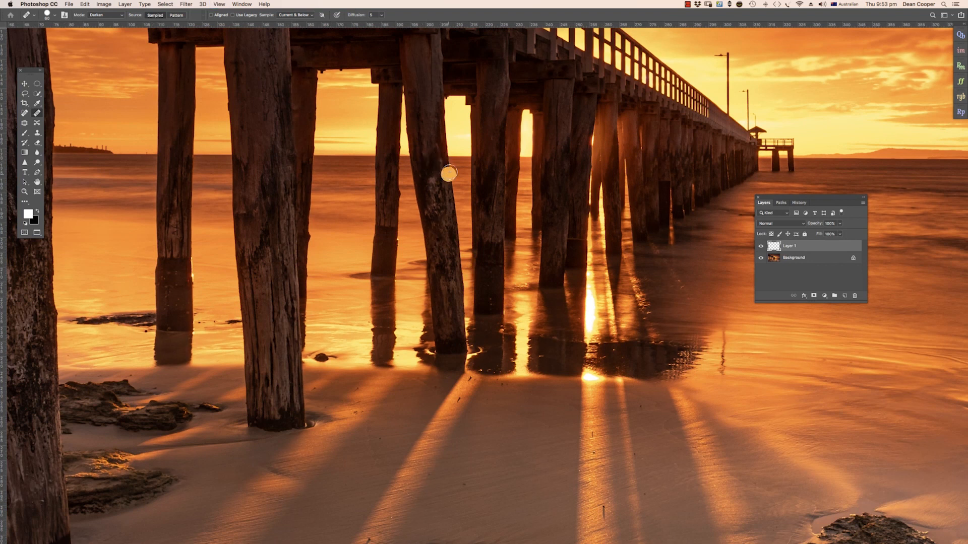
mouse_move(459, 120)
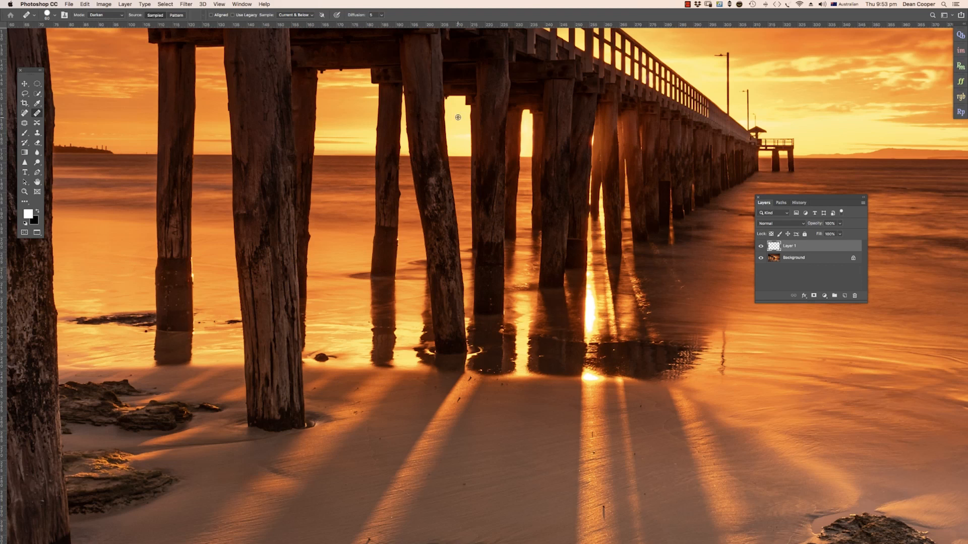
mouse_move(517, 189)
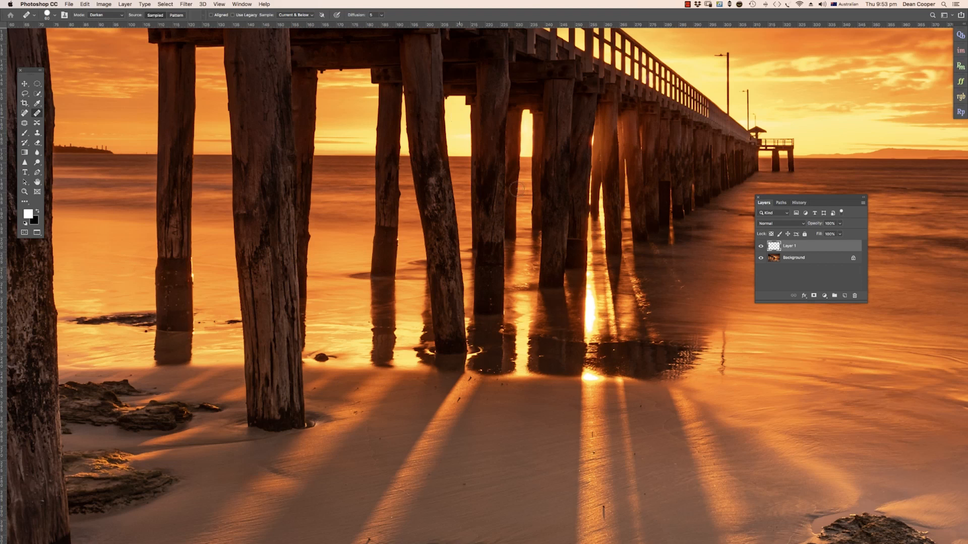
mouse_move(590, 293)
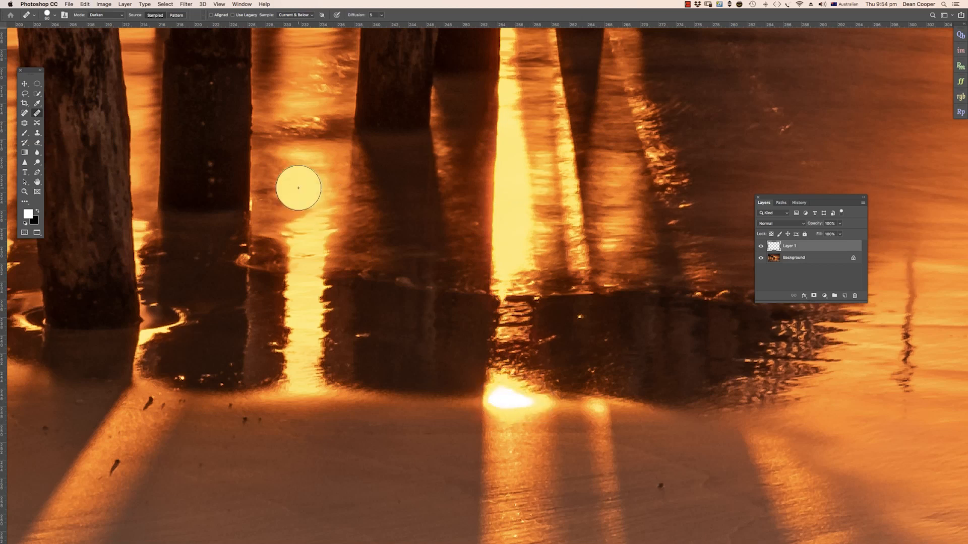
left_click_drag(298, 189, 515, 204)
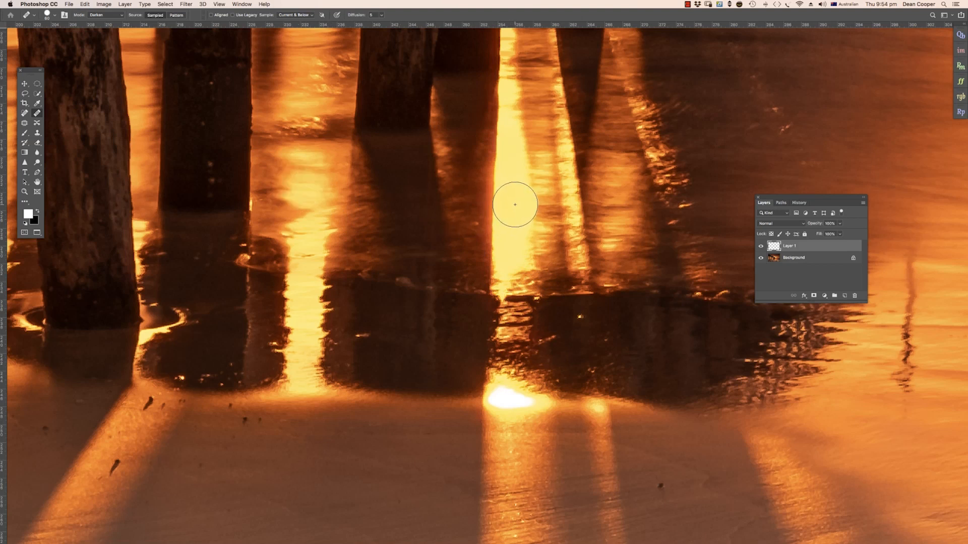